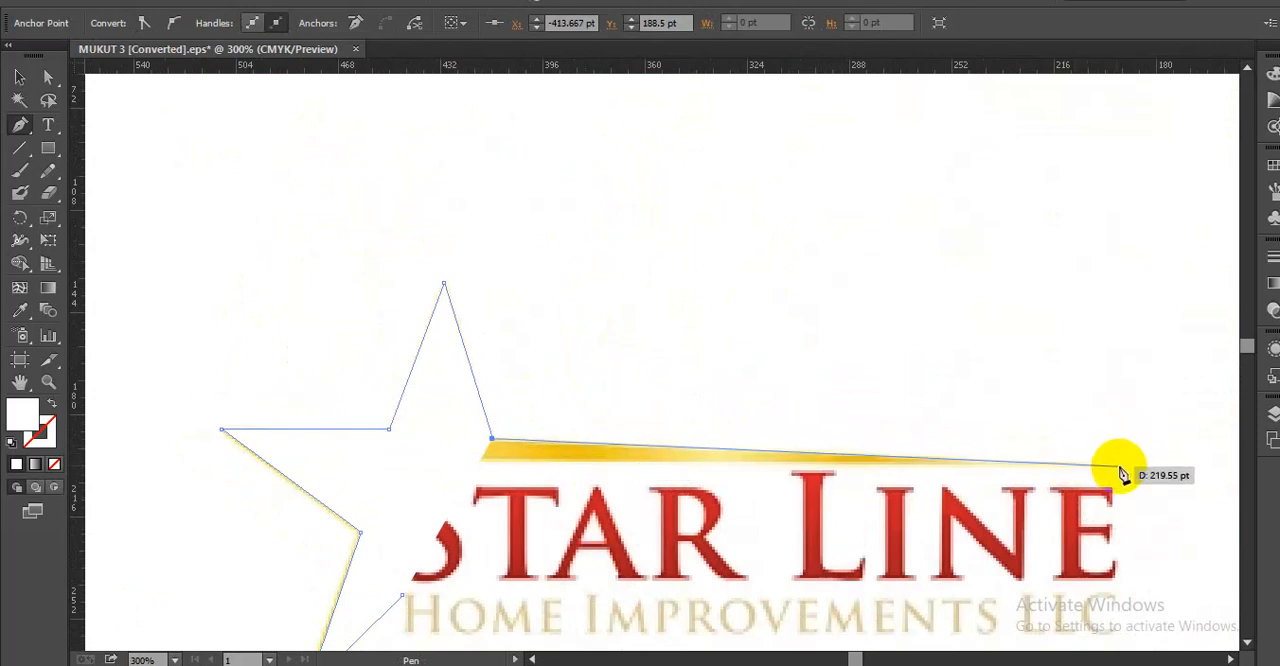
Trace the Star Line logo's yellow star, tail included, as a Pen-tool outline path.
drag(1120, 475, 430, 517)
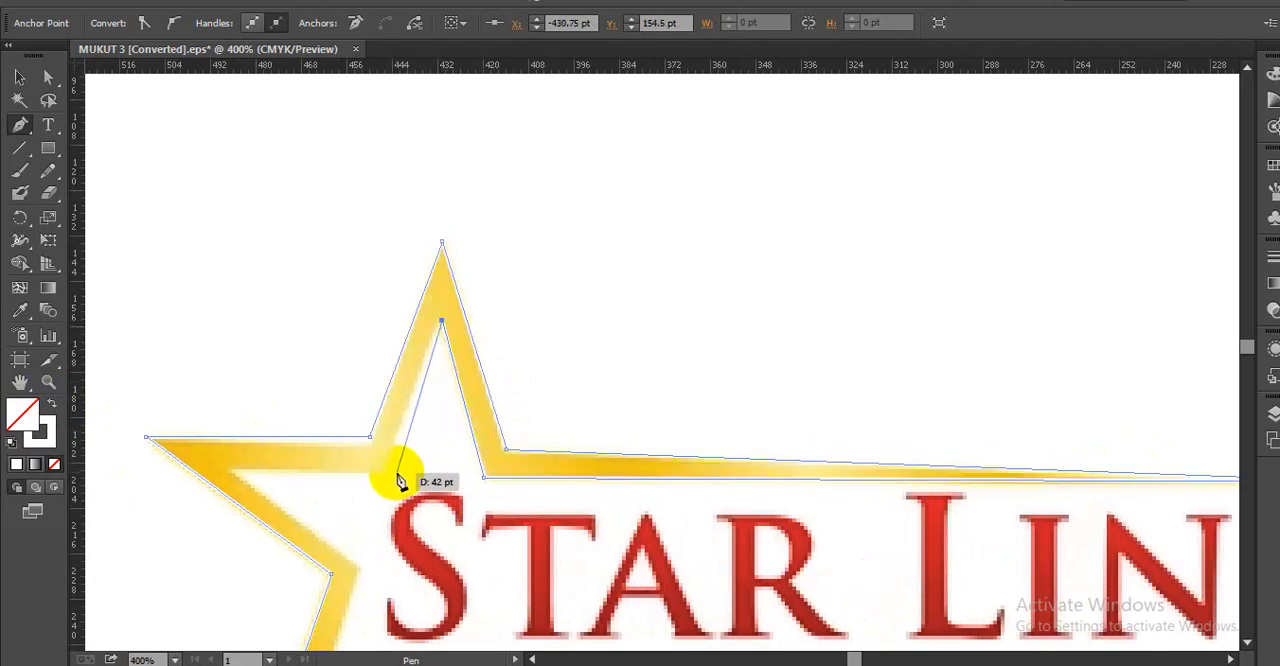
click(388, 473)
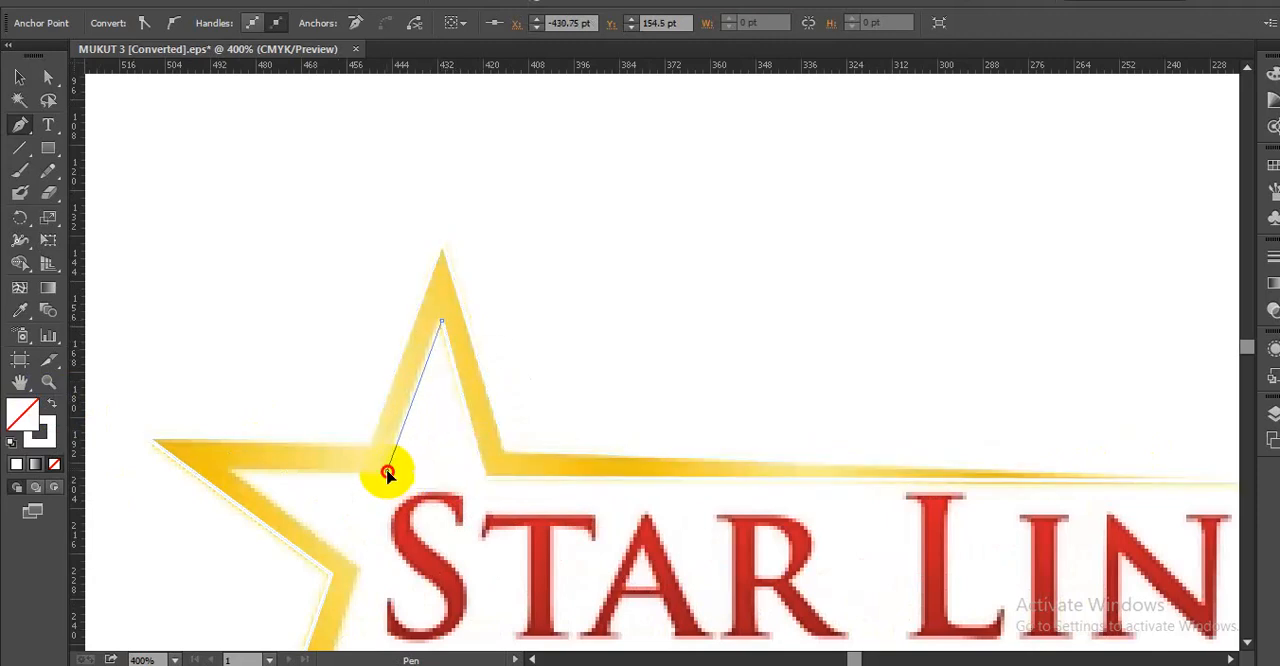
drag(388, 473, 230, 478)
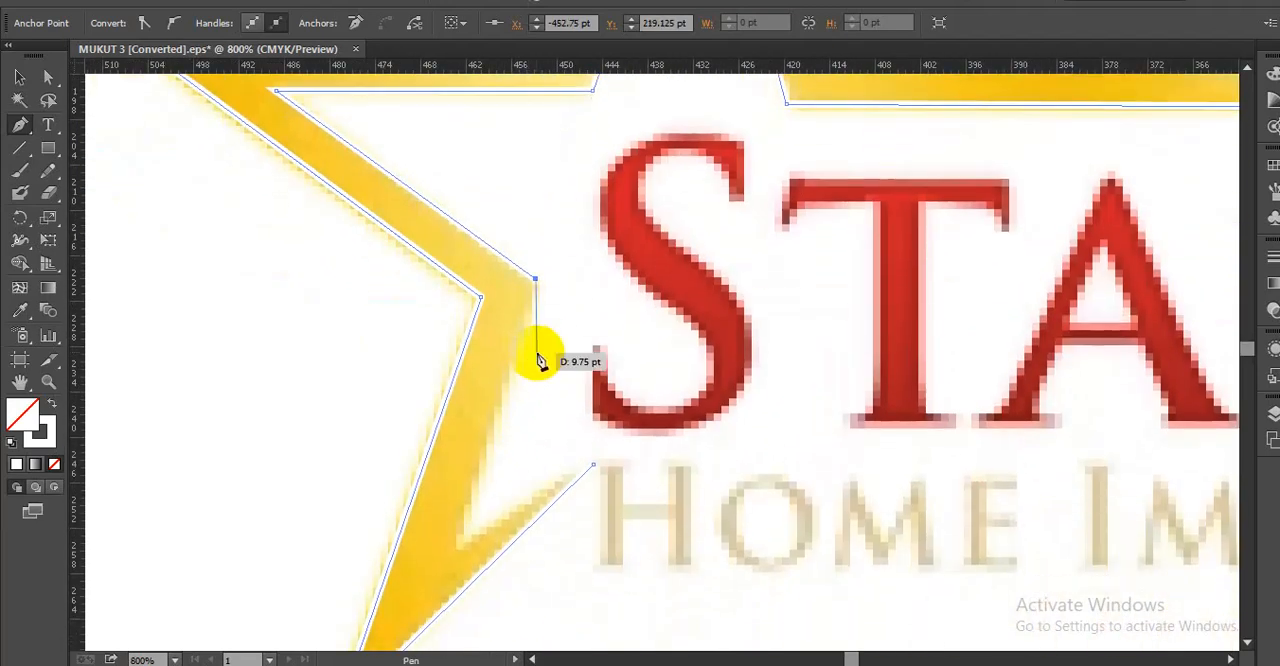
drag(540, 361, 545, 292)
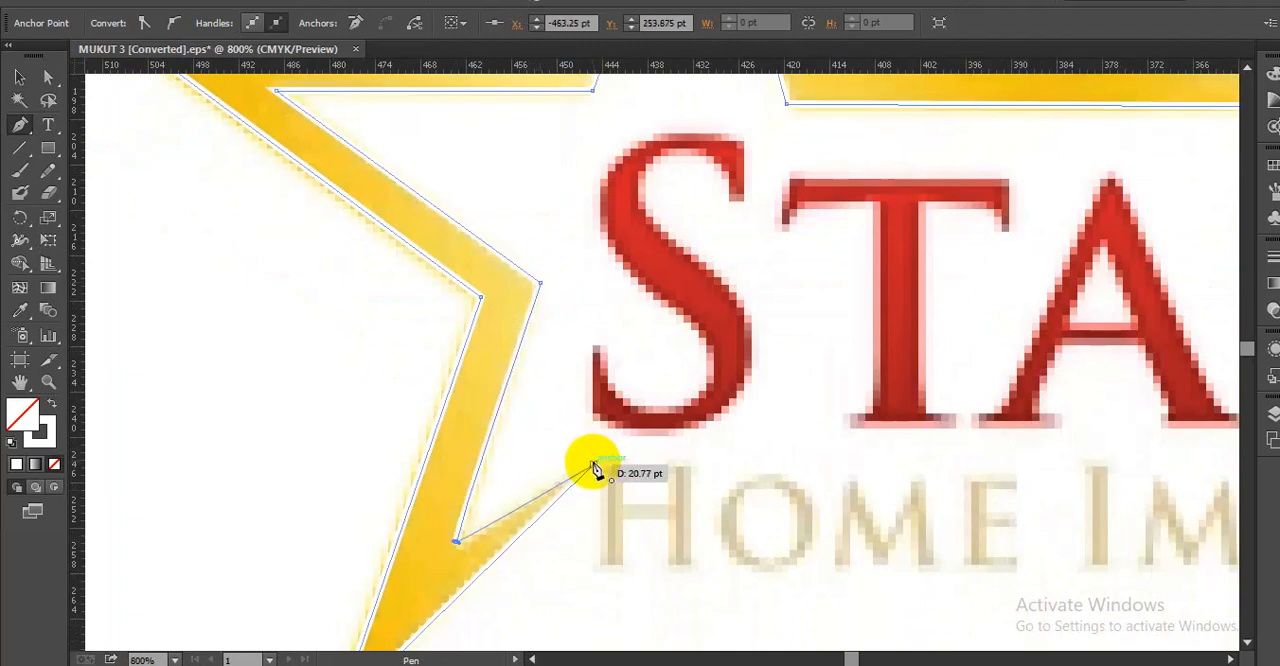
scroll(down, 3)
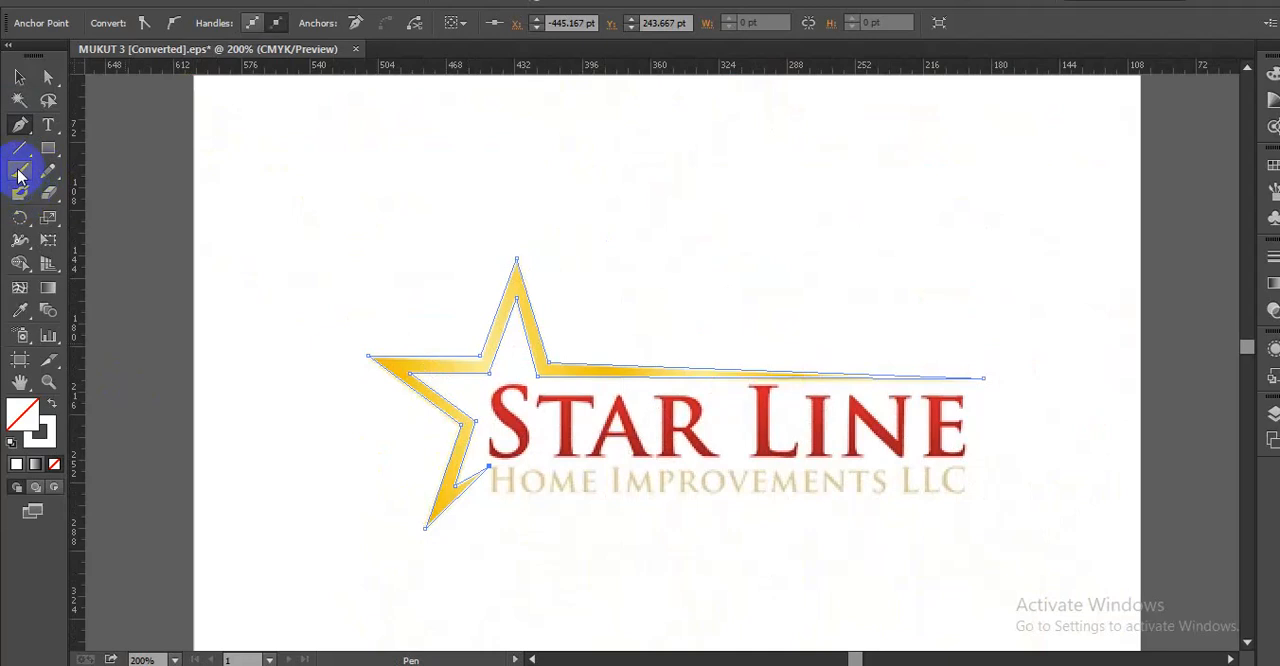
click(18, 77)
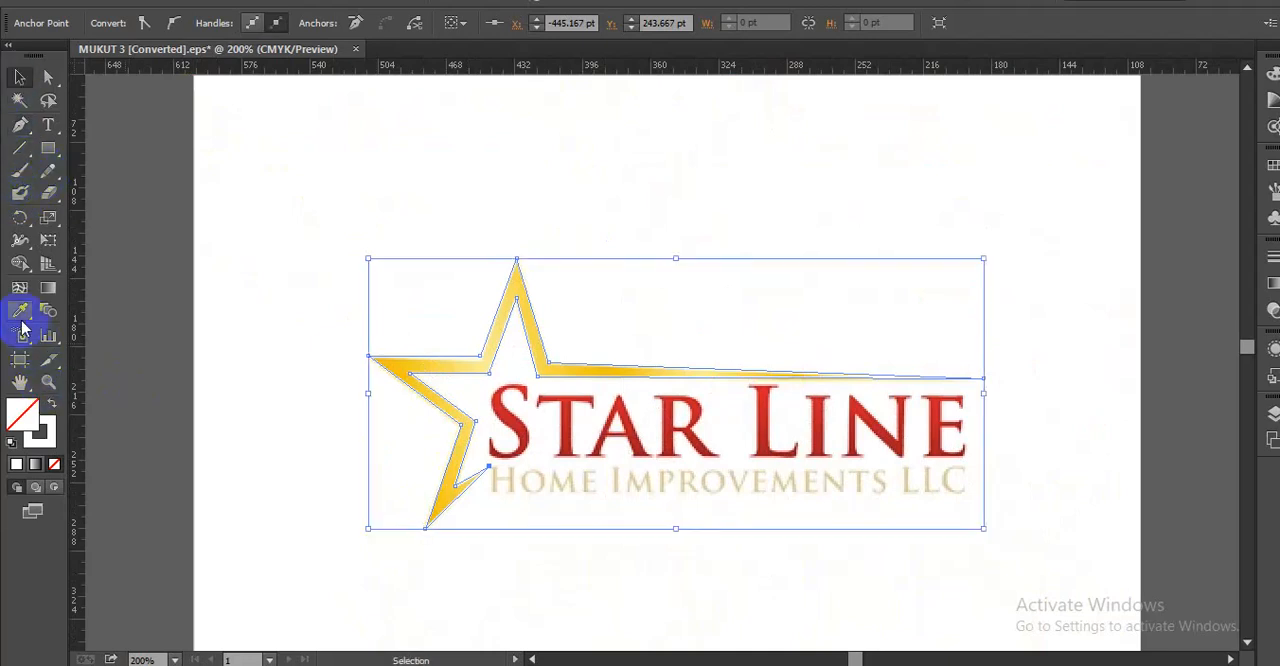
Start the tagline text and turn on All Caps.
click(22, 310)
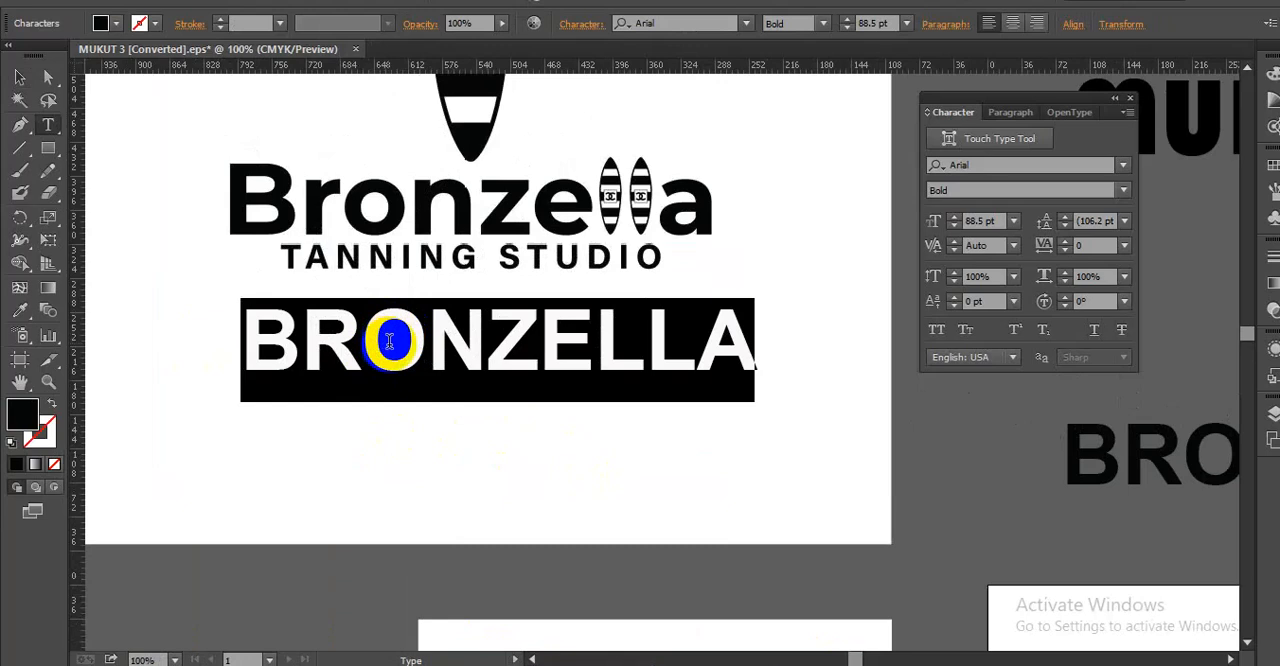
text(ta)
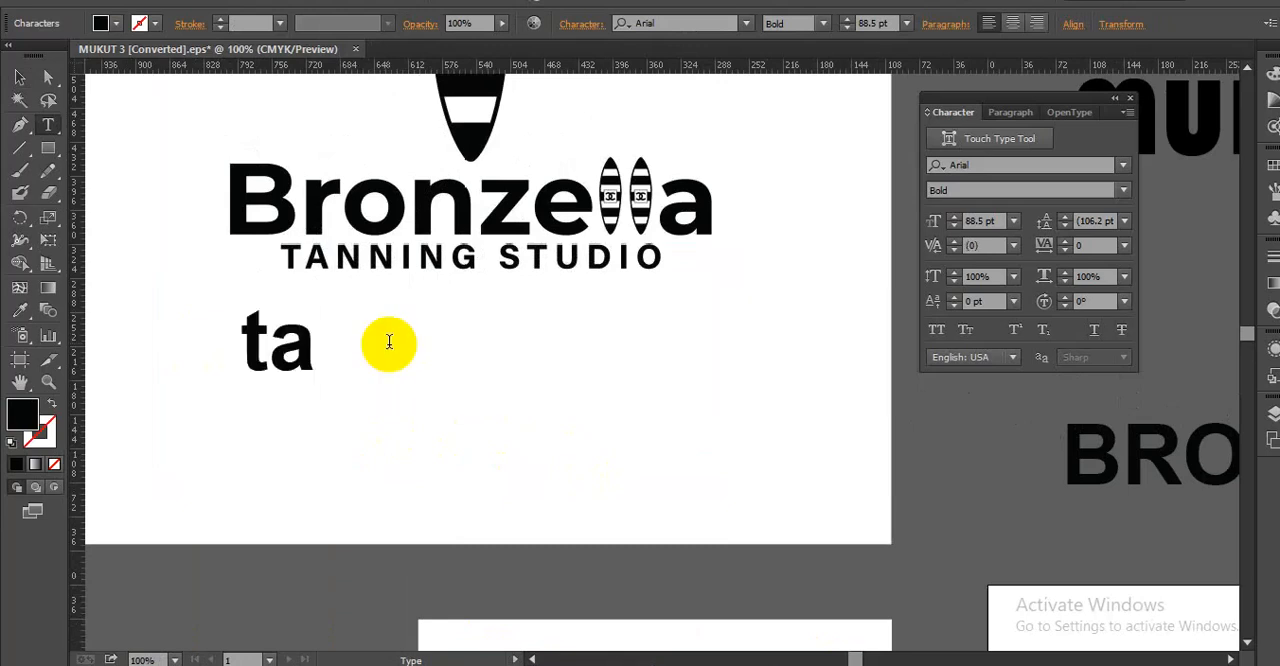
click(965, 330)
text(T)
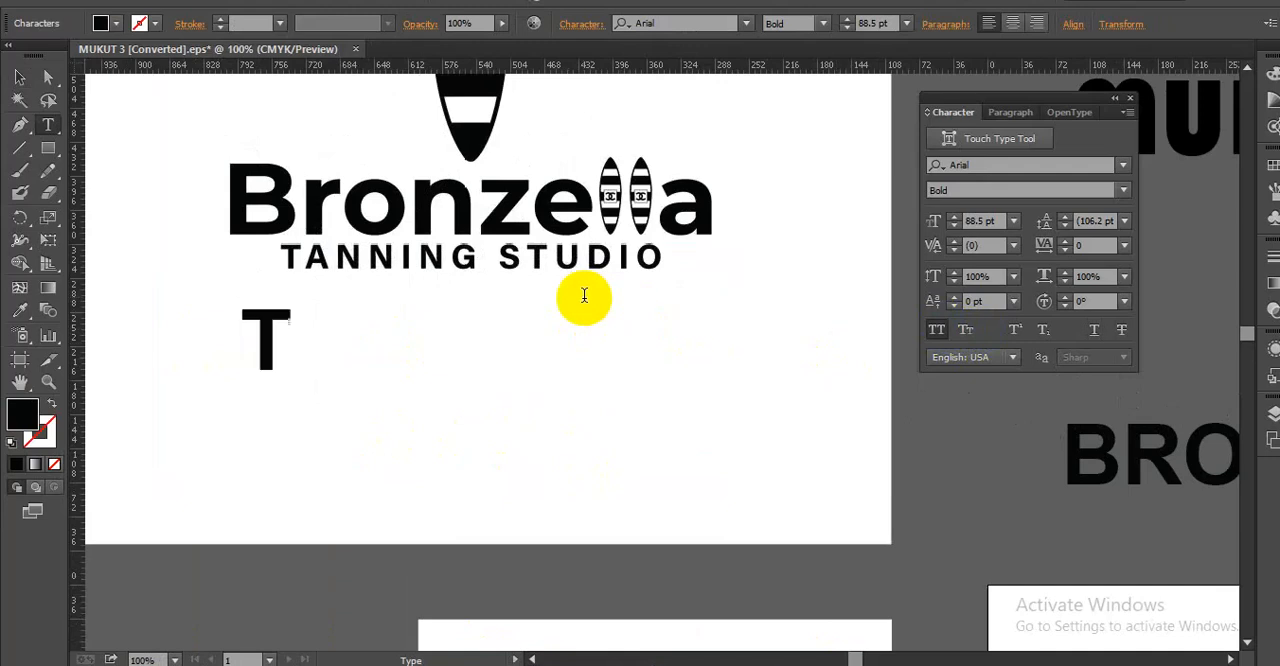
Finish typing 'TANNING STUDIO', correcting the mistyped B.
text(ANN)
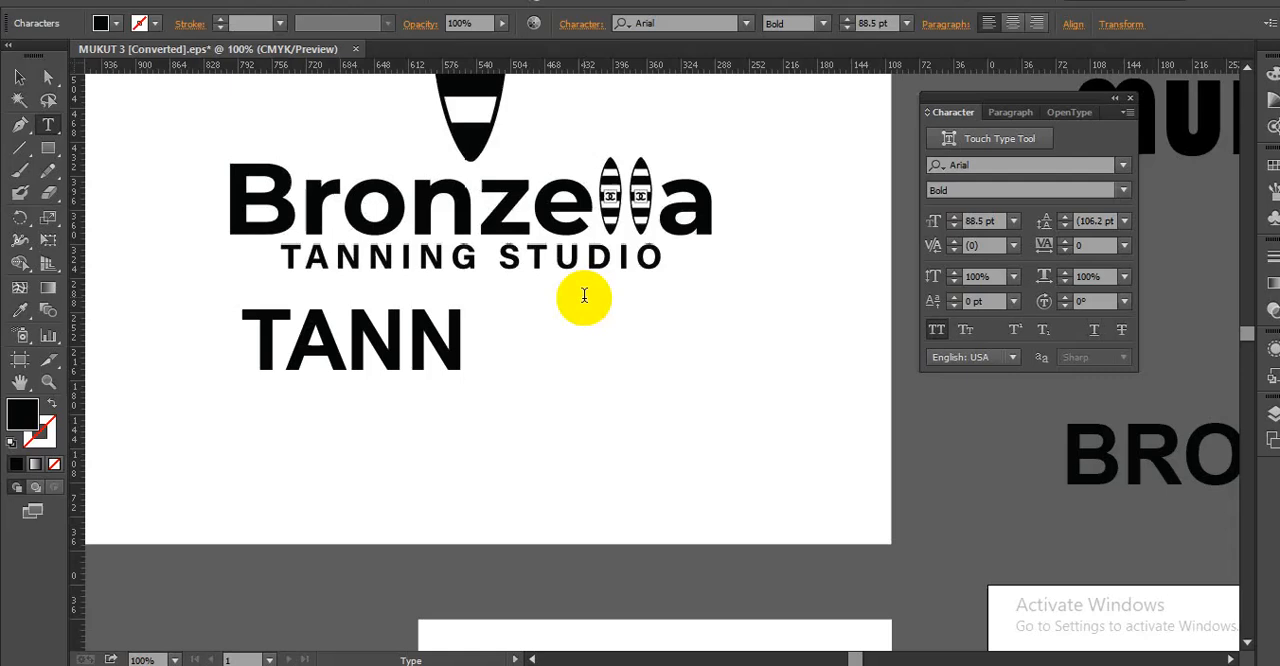
text(IB)
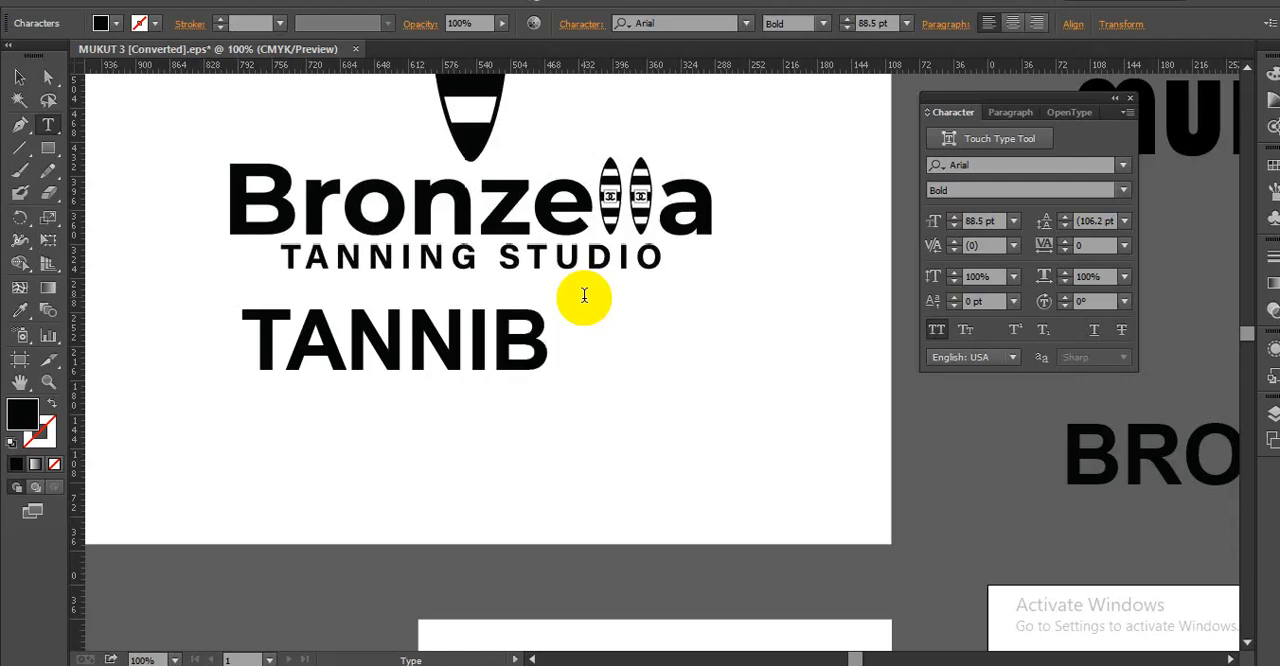
key(Backspace)
text(NG)
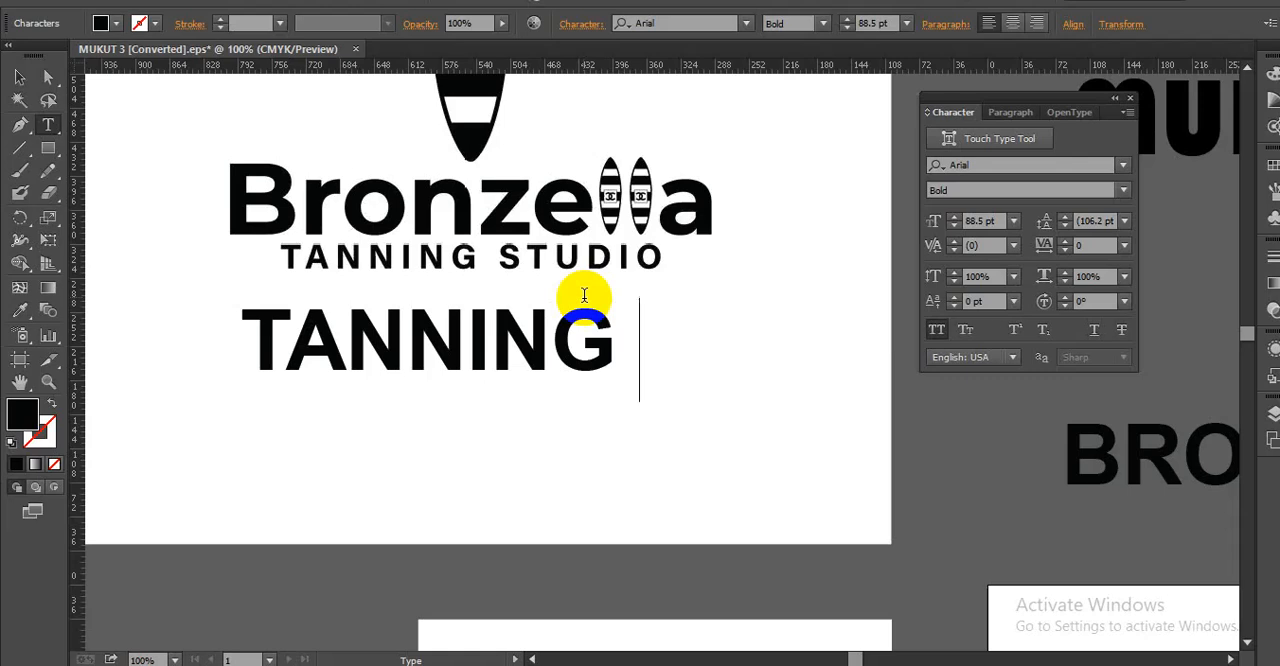
text(ST)
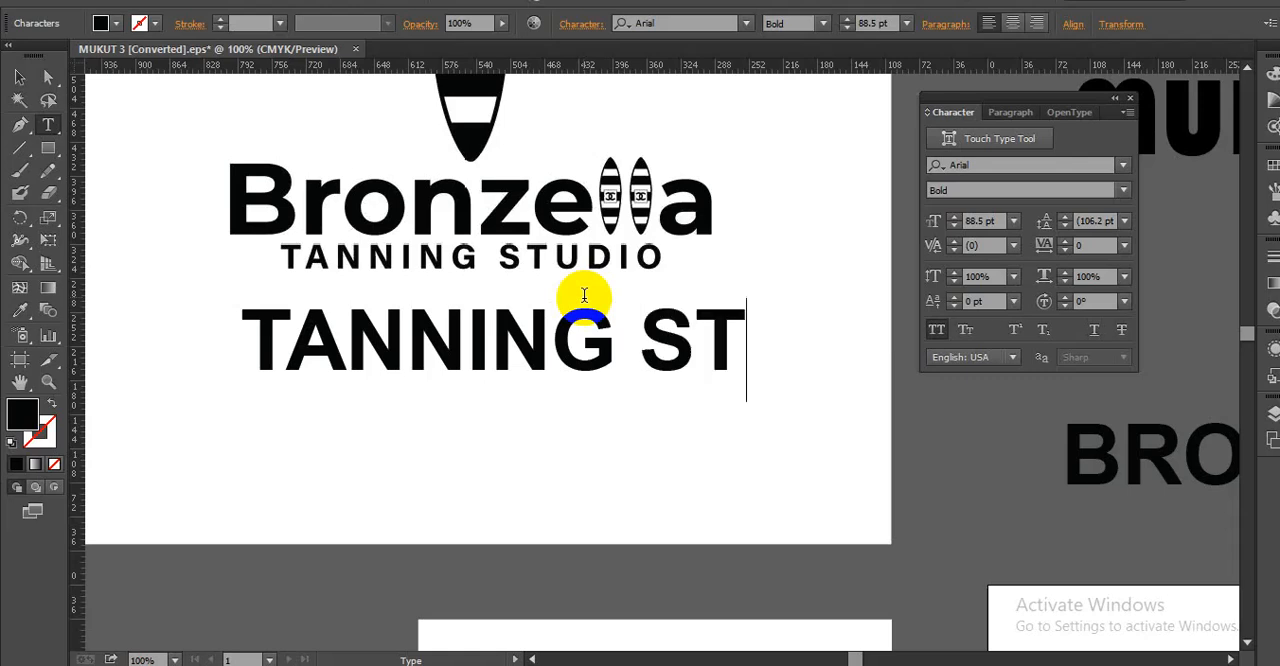
text(U)
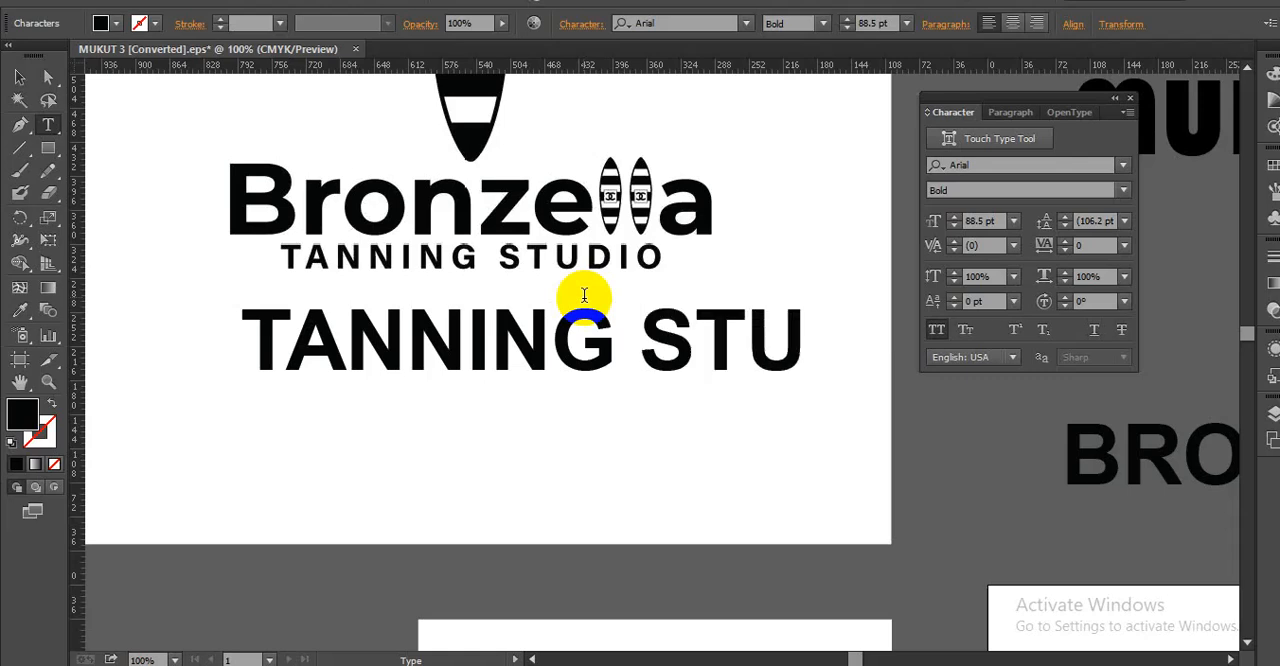
text(DIO)
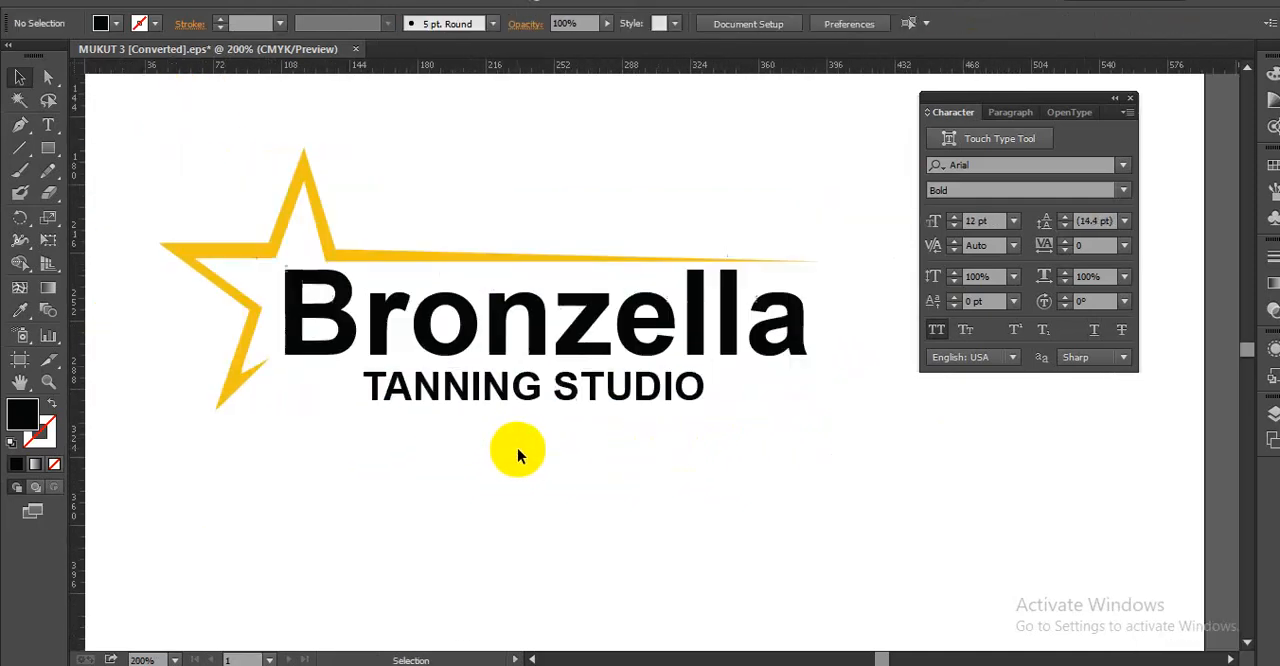
Deselect to view the yellow star framing Bronzella and TANNING STUDIO.
click(533, 387)
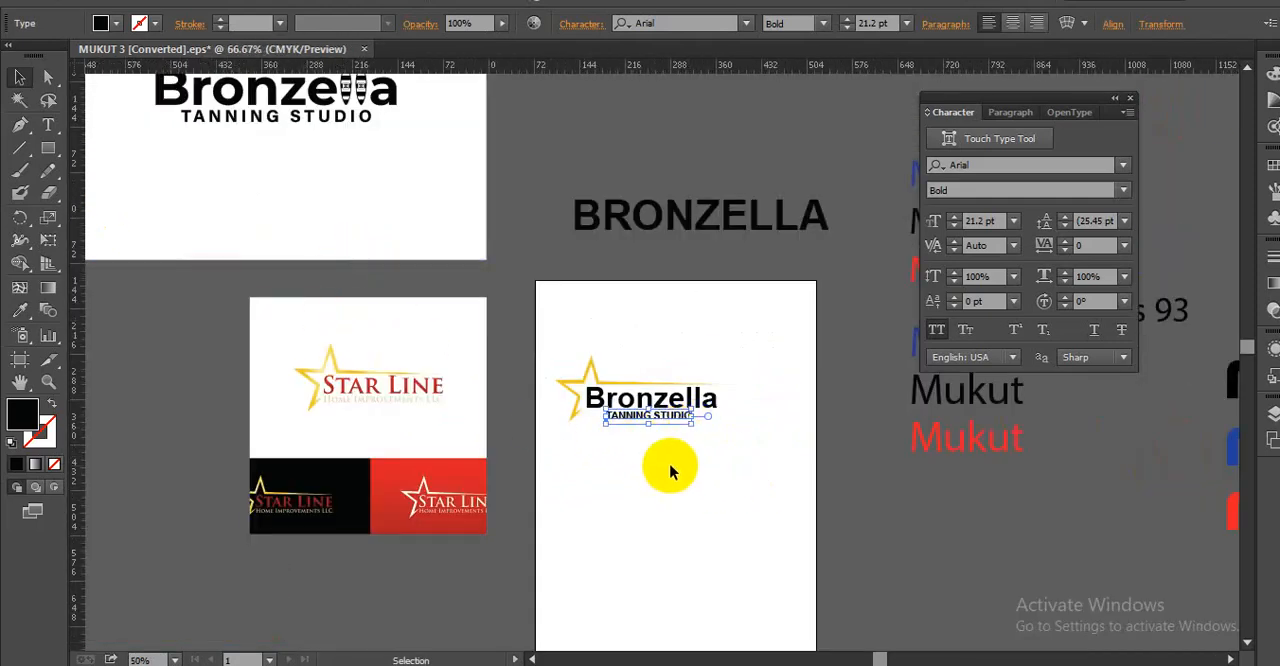
Change the TANNING STUDIO font style from Bold to Arial Regular.
click(1122, 190)
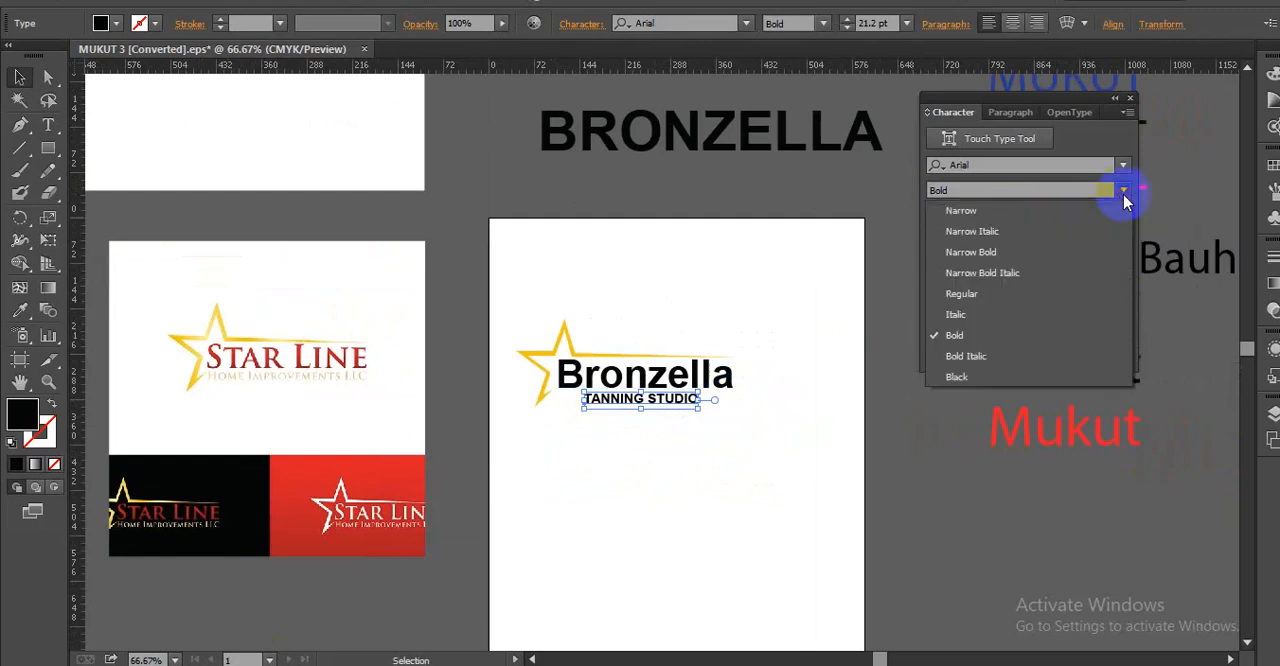
click(961, 293)
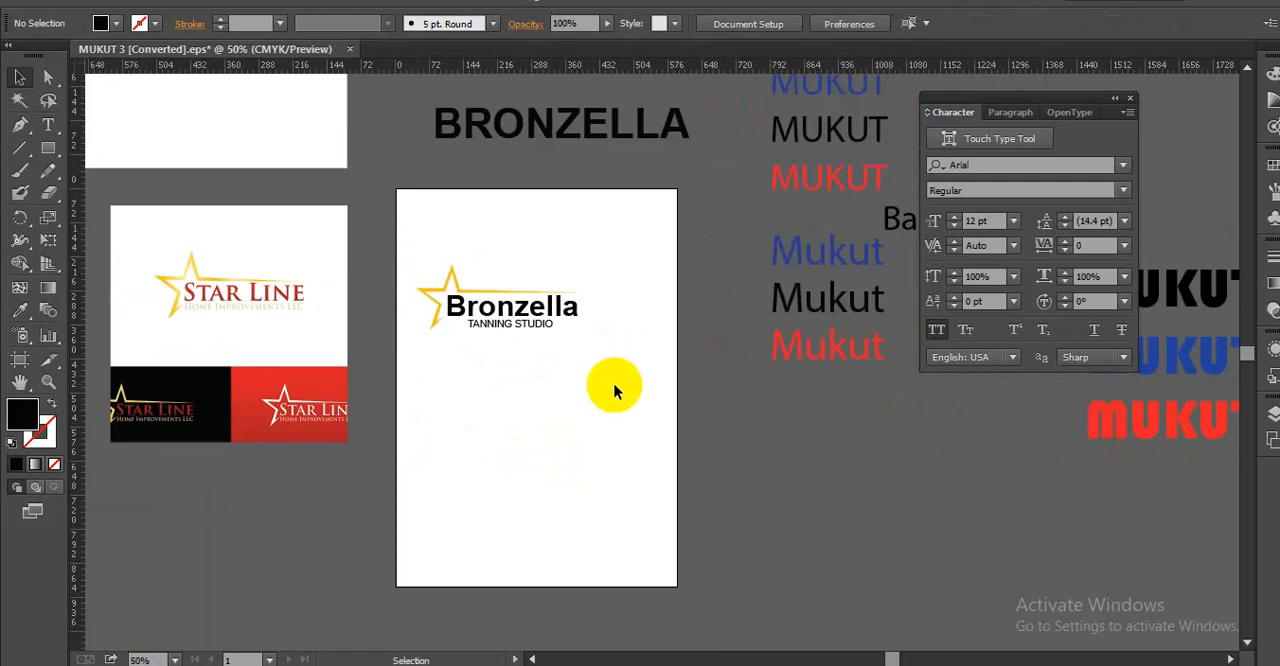
mouse_move(593, 634)
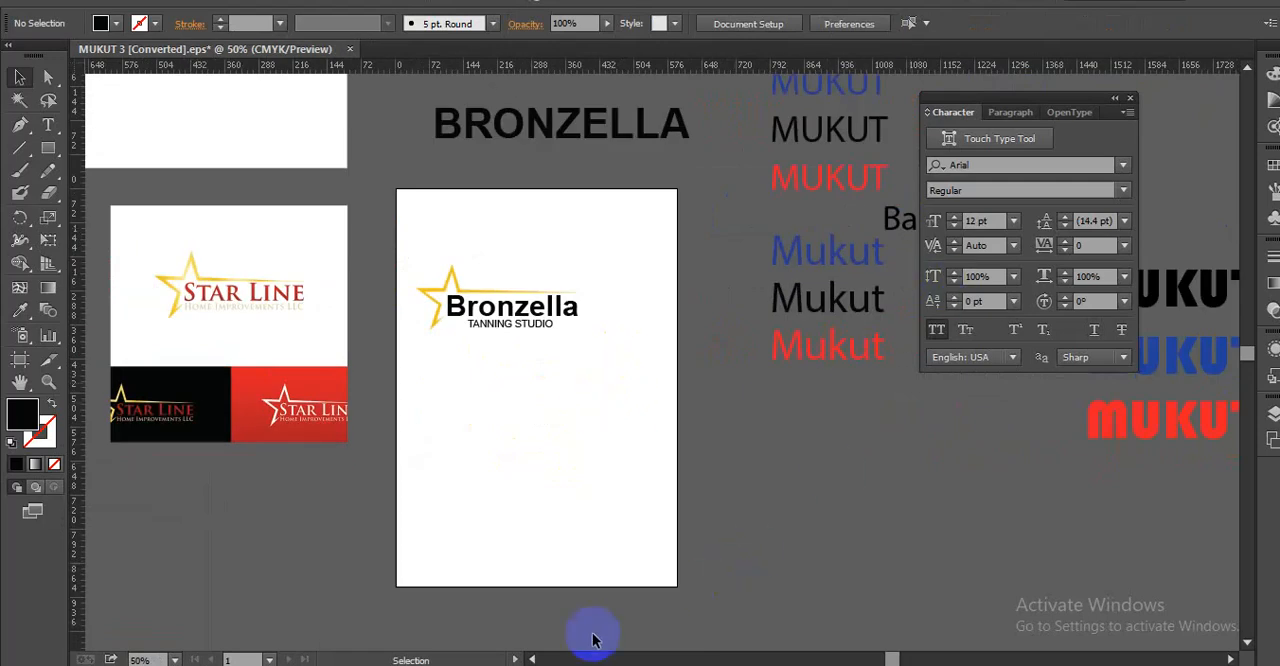